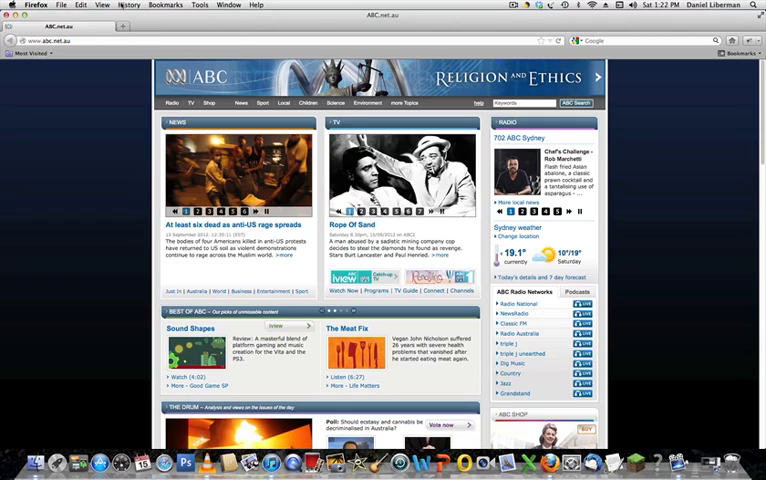
Open the Youtube Mp3 Converter bookmark from the Bookmarks menu
{"action": "left_click", "coordinate": [130, 4]}
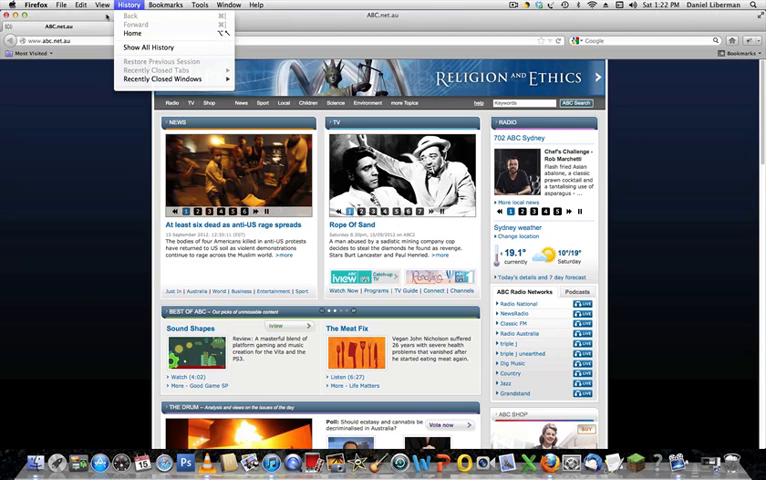
{"action": "left_click", "coordinate": [149, 5]}
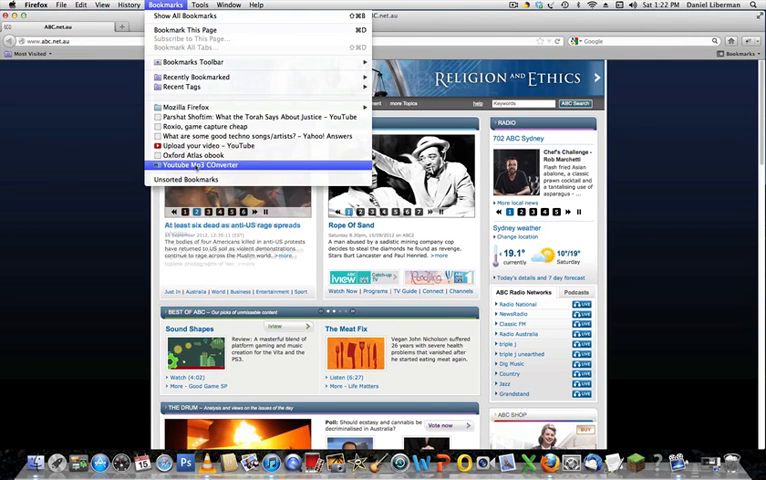
{"action": "left_click", "coordinate": [213, 155]}
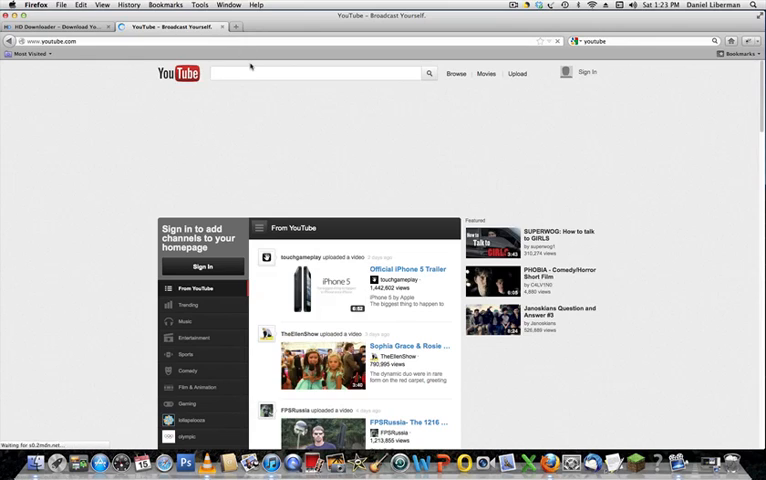
Search YouTube for 'this is love will.i.am' using the suggested query
{"action": "type", "text": "THis"}
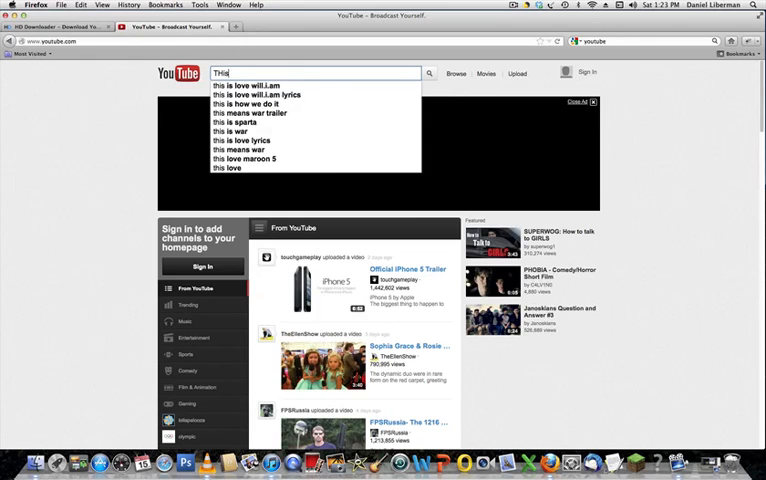
{"action": "type", "text": "this i"}
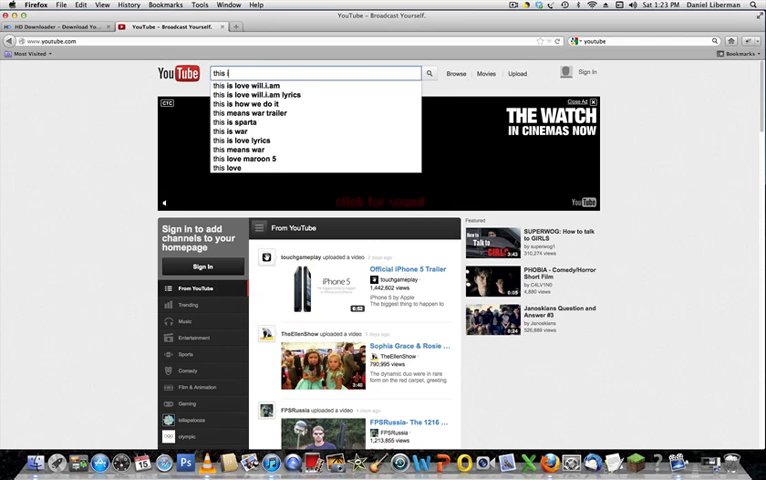
{"action": "left_click", "coordinate": [250, 84]}
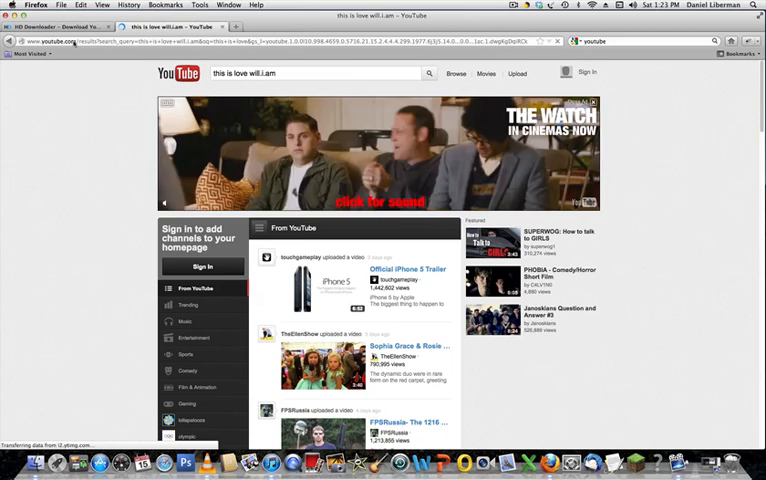
{"action": "left_click", "coordinate": [429, 73]}
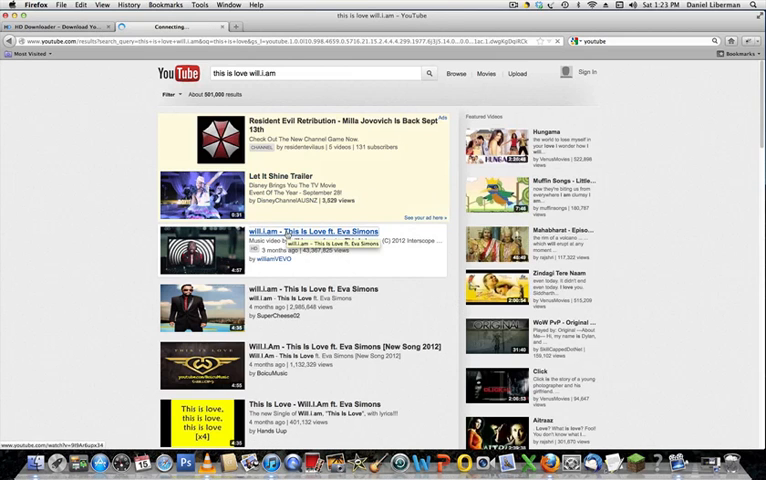
{"action": "left_click", "coordinate": [322, 232]}
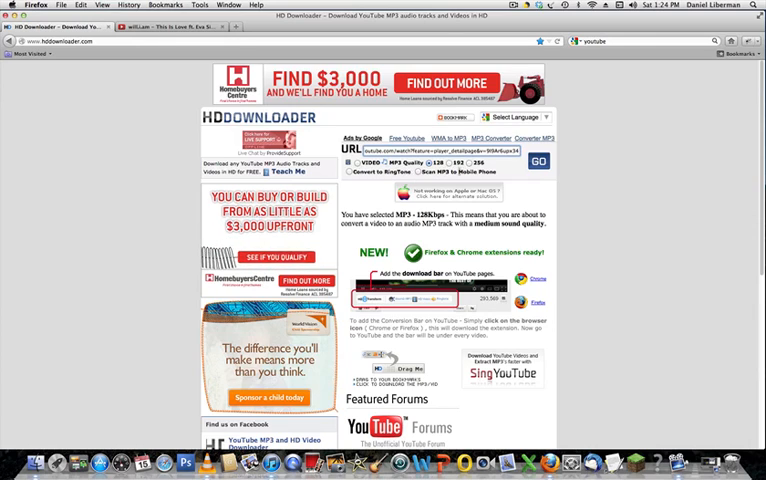
Choose 192 kbps MP3 quality in HD Downloader
{"action": "left_click", "coordinate": [454, 163]}
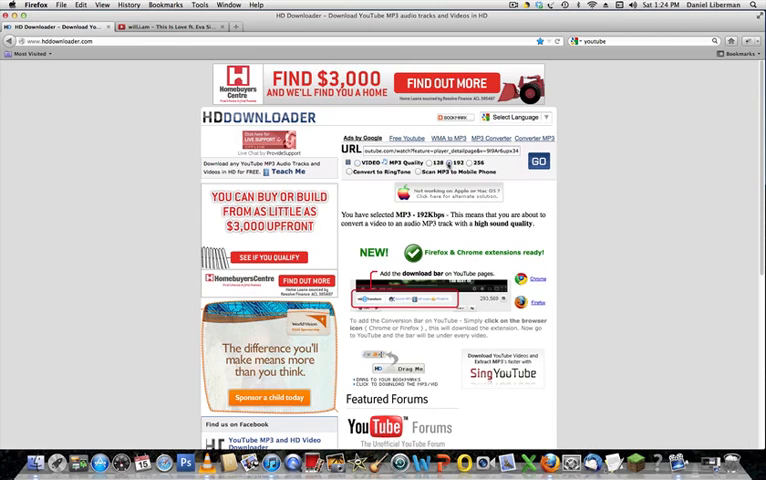
{"action": "scroll", "scroll_direction": "down", "scroll_amount": 3}
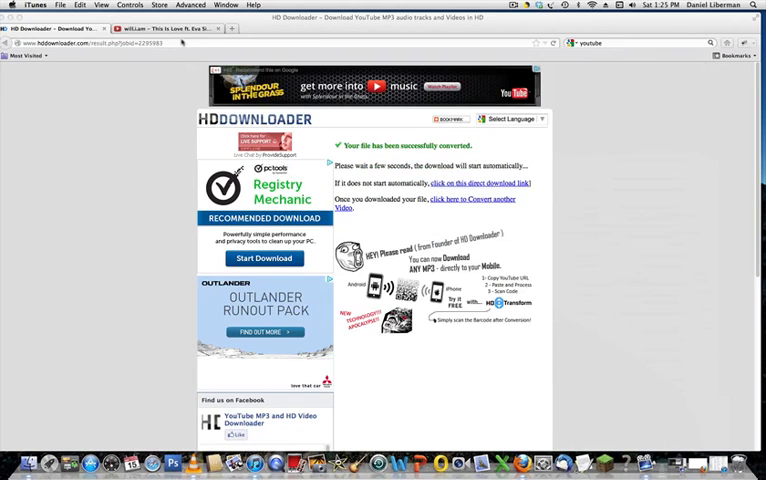
Switch back to the will.i.am This Is Love video tab
{"action": "left_click", "coordinate": [180, 28]}
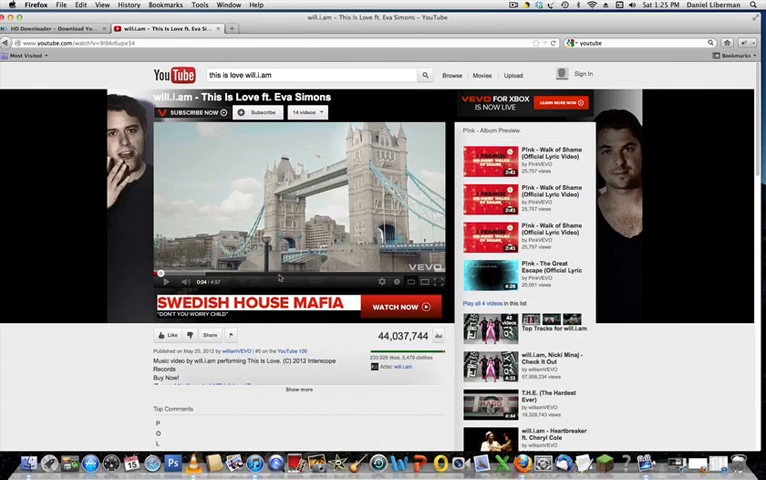